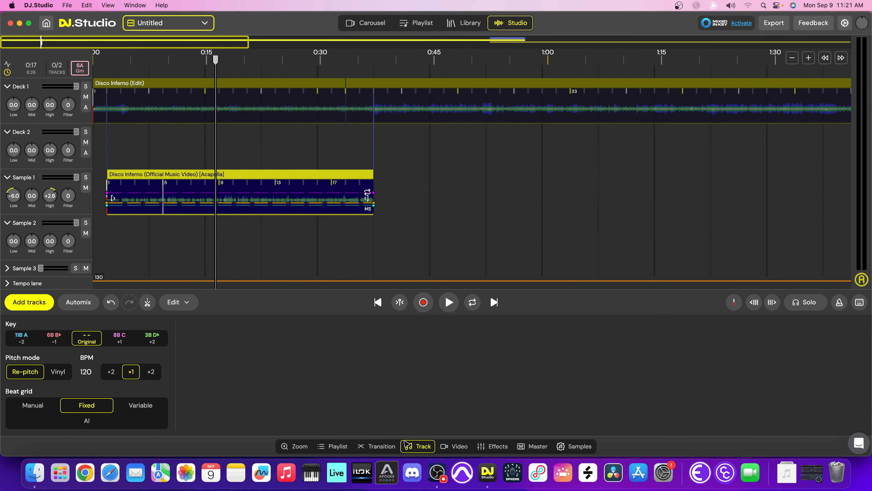
Review the Transition and Playlist panels and the full playlist view, then collapse the bottom panel so the timeline fills the window.
left_click(376, 446)
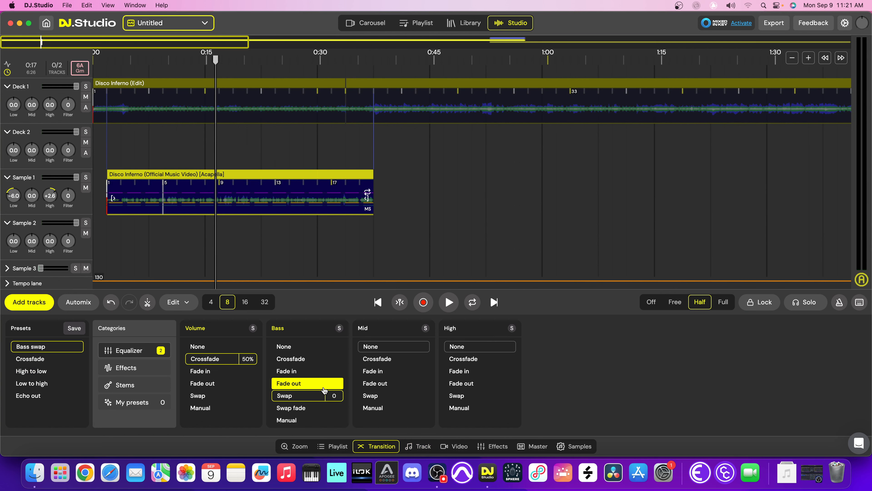
left_click(332, 446)
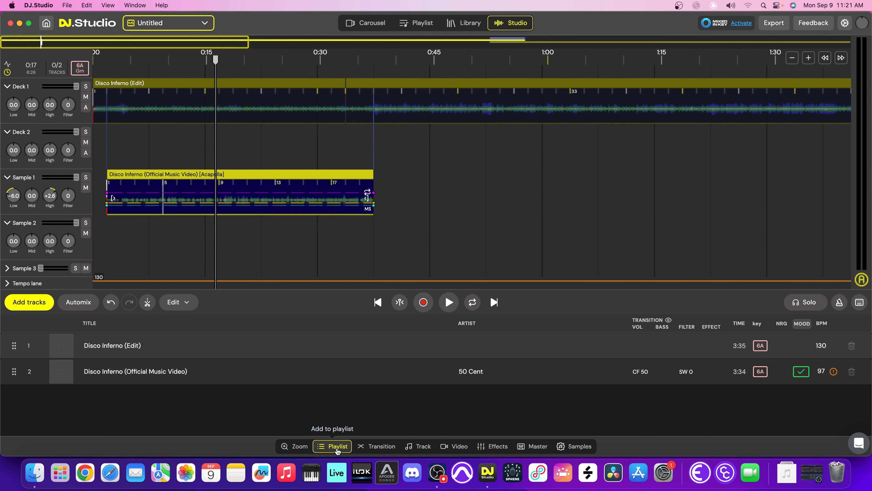
left_click(416, 23)
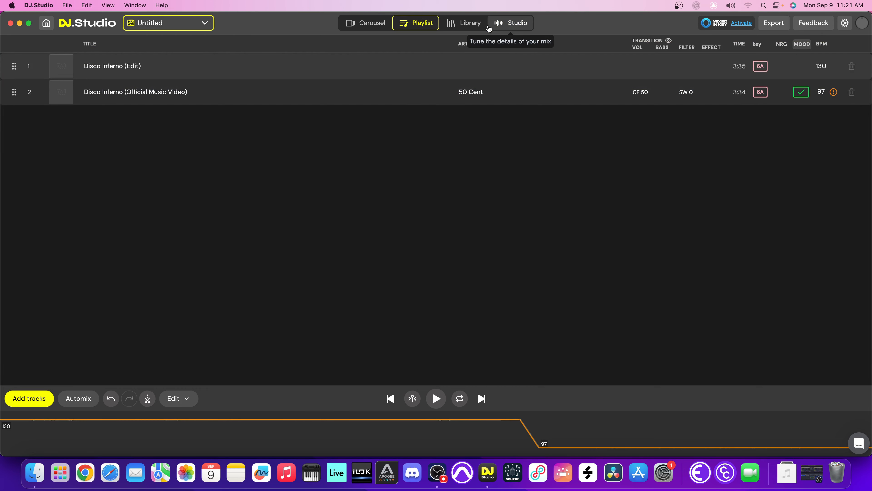
left_click(510, 23)
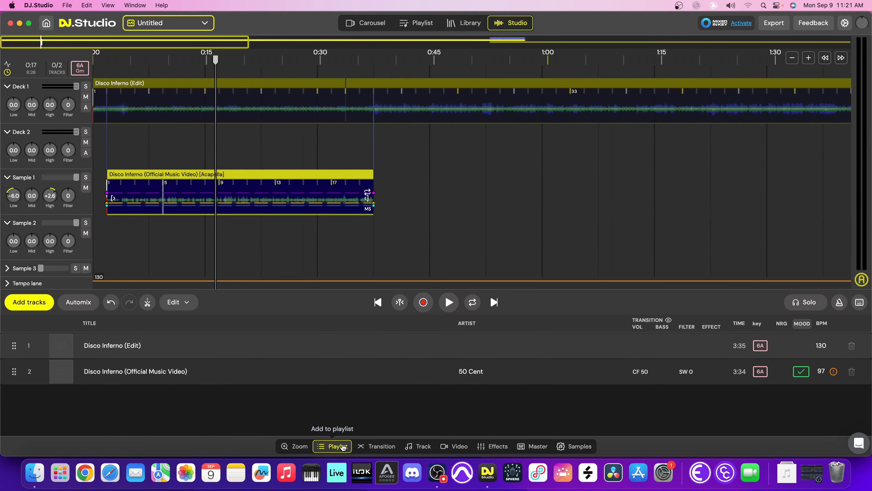
left_click(294, 445)
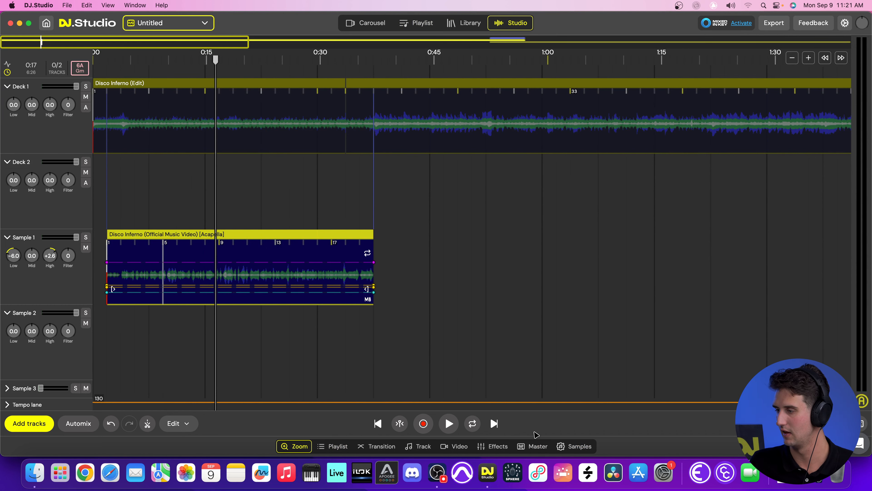
Show the video appearance settings with a random animation style previewed and a Video lane added.
left_click(573, 446)
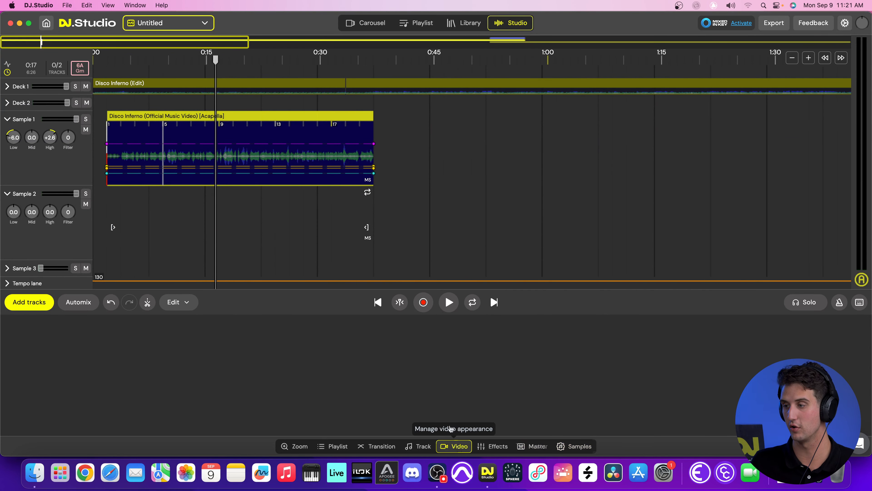
left_click(453, 446)
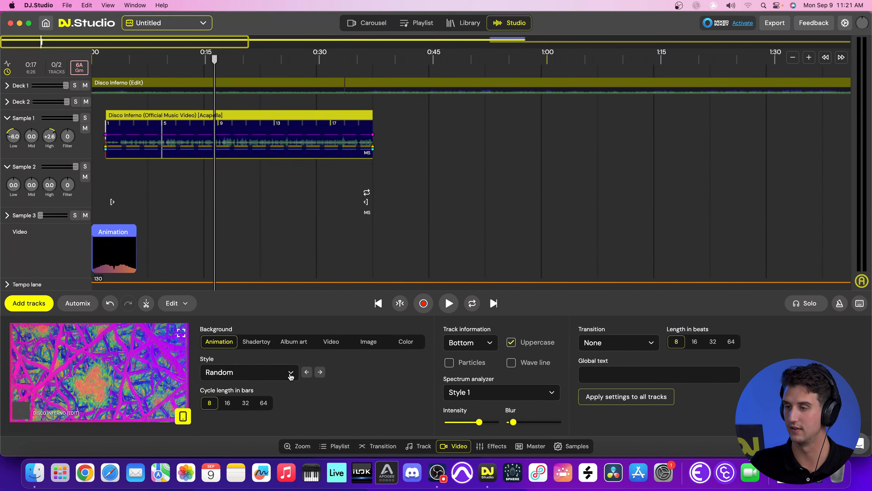
left_click(248, 371)
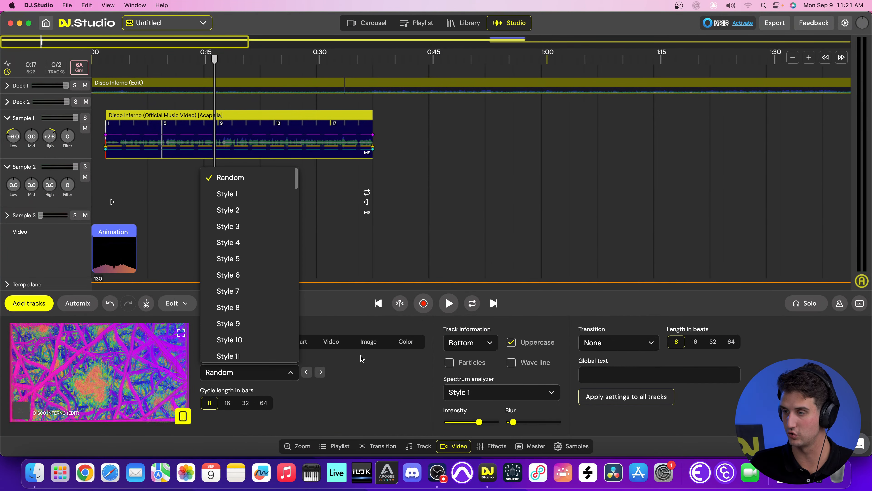
mouse_move(253, 216)
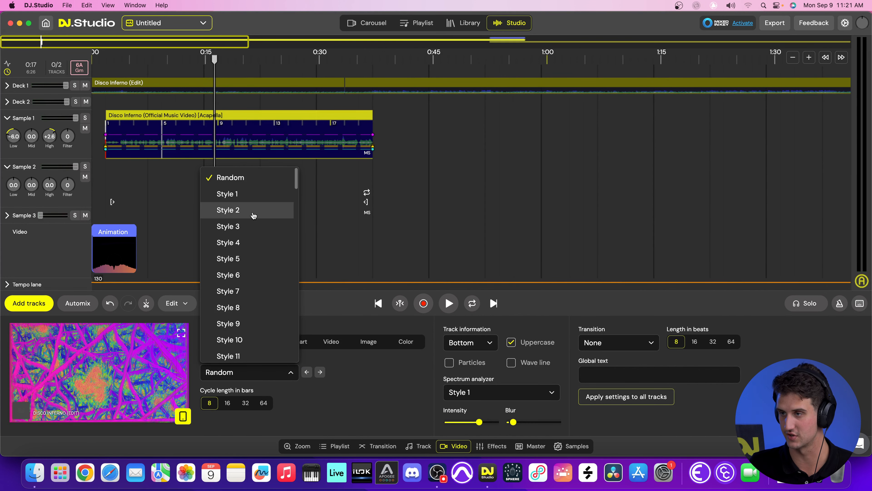
left_click(228, 210)
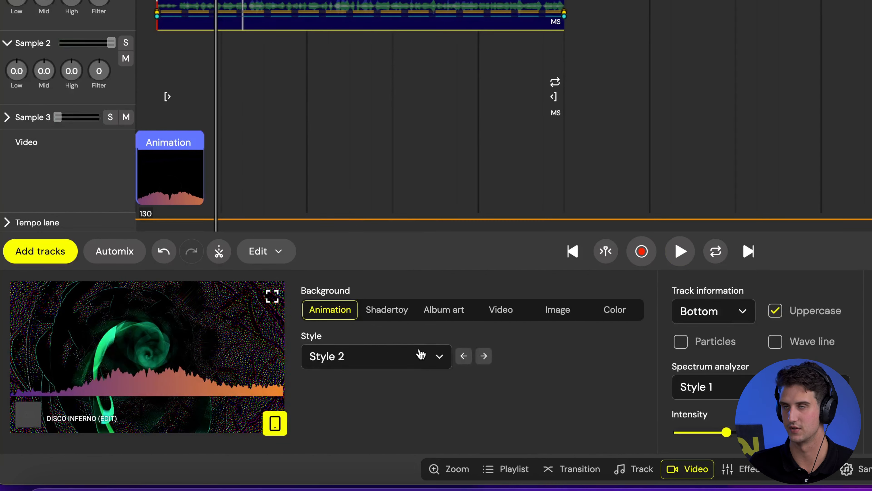
left_click(679, 251)
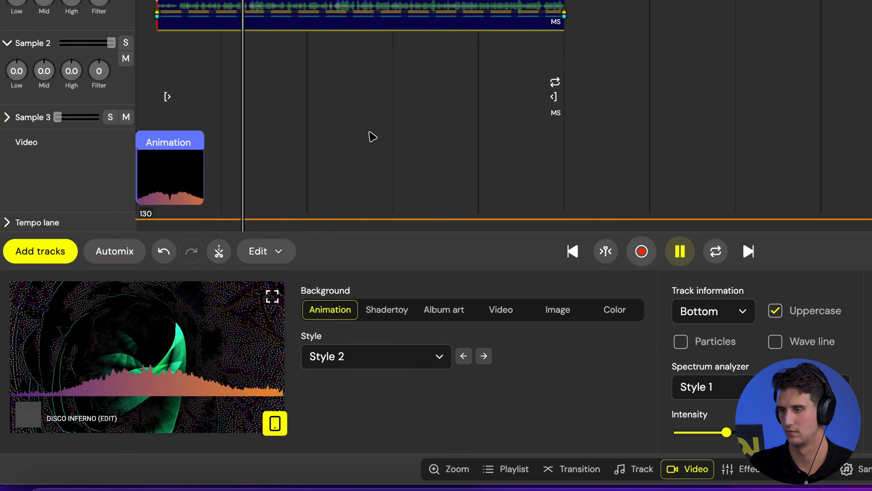
left_click(483, 355)
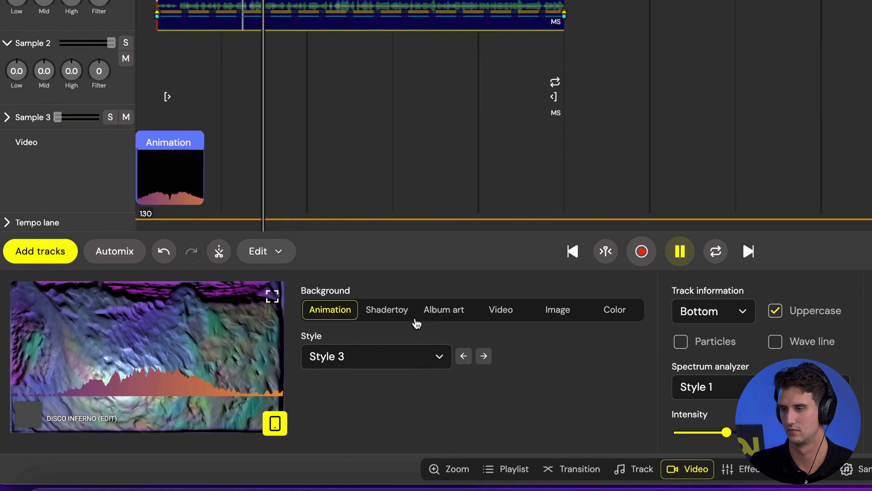
left_click(376, 356)
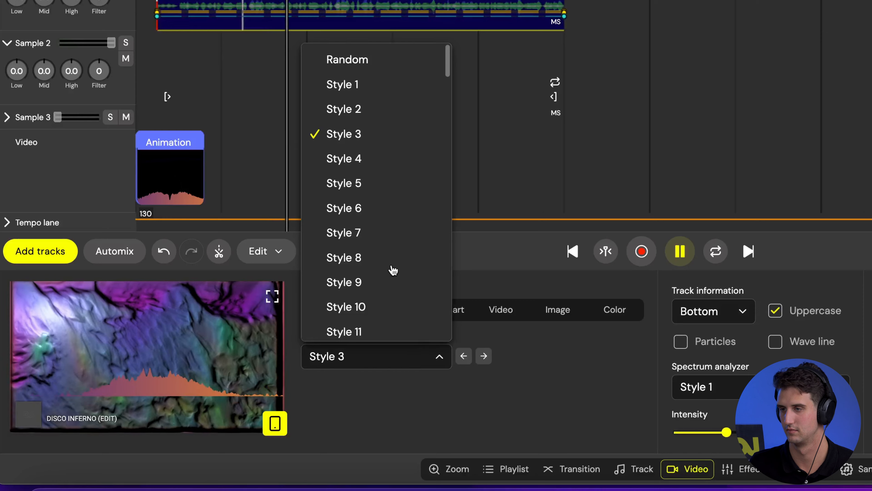
left_click(343, 208)
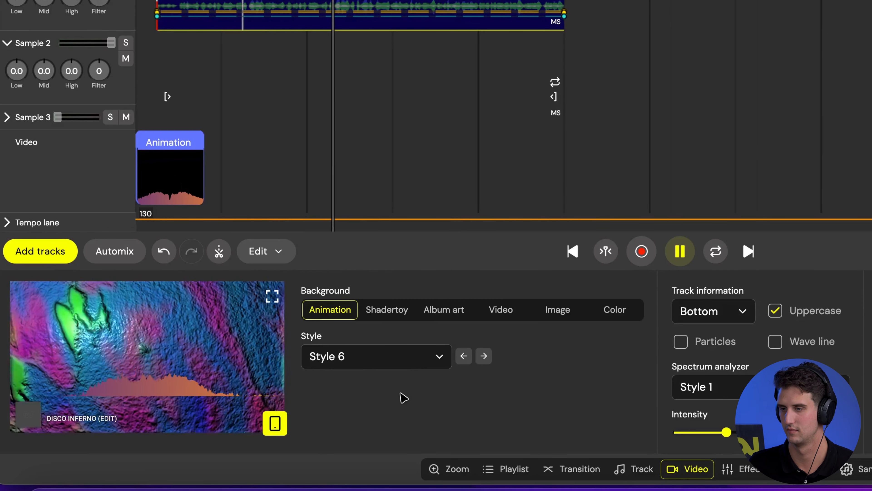
left_click(376, 356)
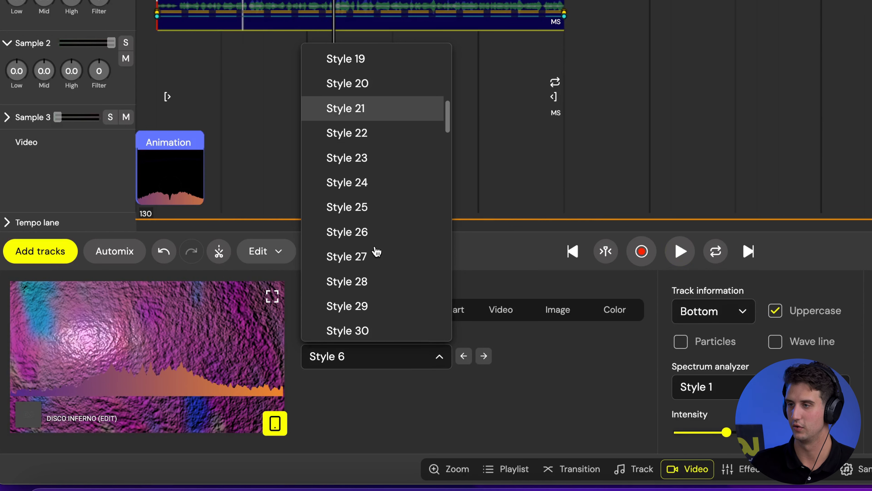
scroll("down", 3)
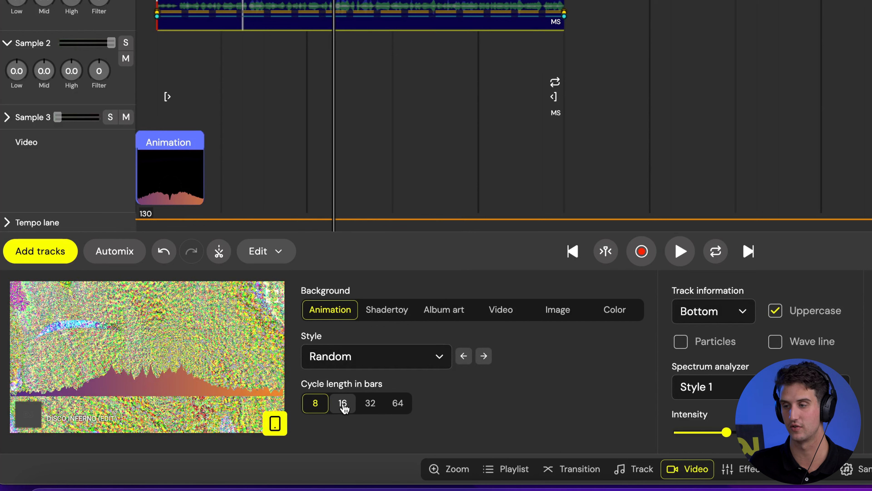
Set the style cycle to 8 bars, try Album art, Video and Image backgrounds, then choose a dark red (662A2A) colour background.
left_click(315, 403)
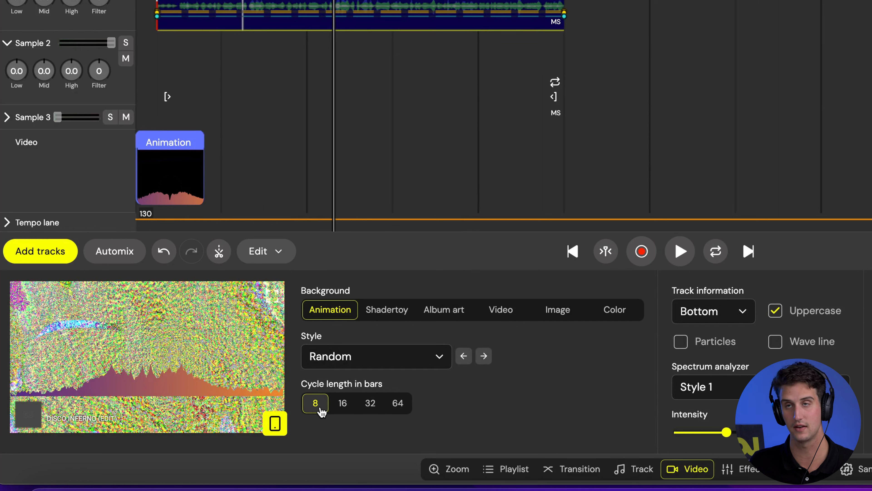
mouse_move(397, 403)
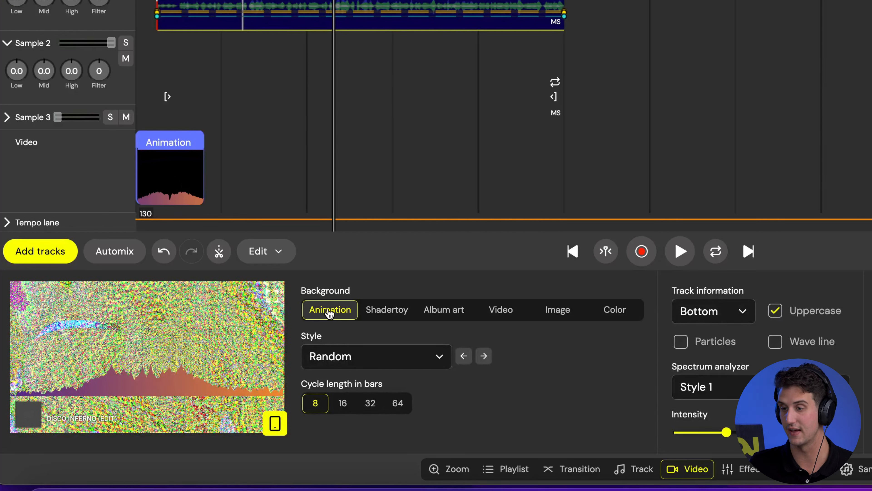
left_click(443, 309)
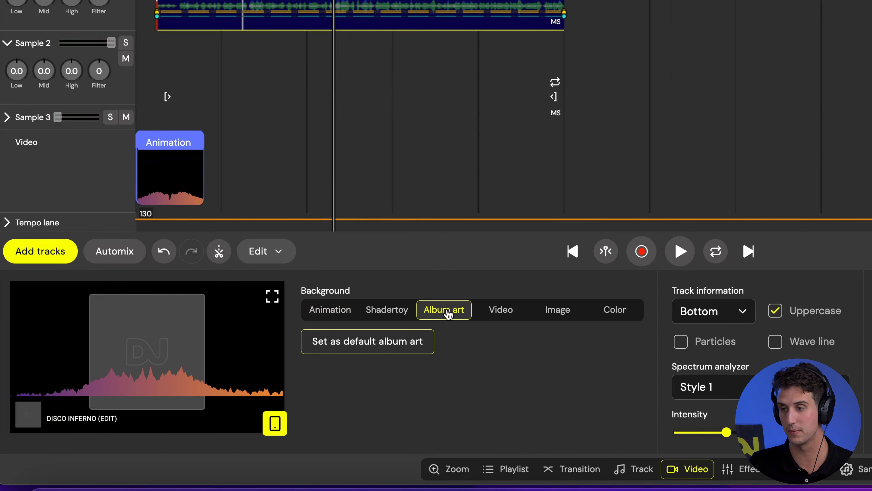
left_click(495, 309)
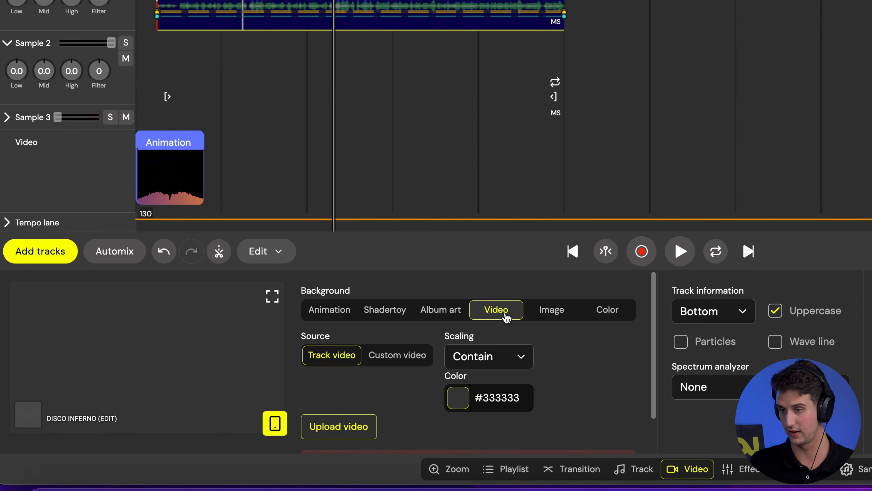
mouse_move(488, 318)
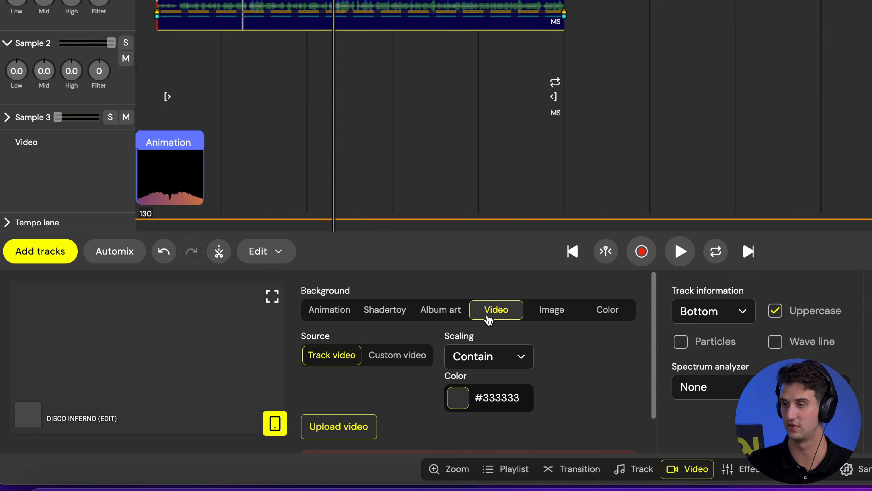
left_click(557, 309)
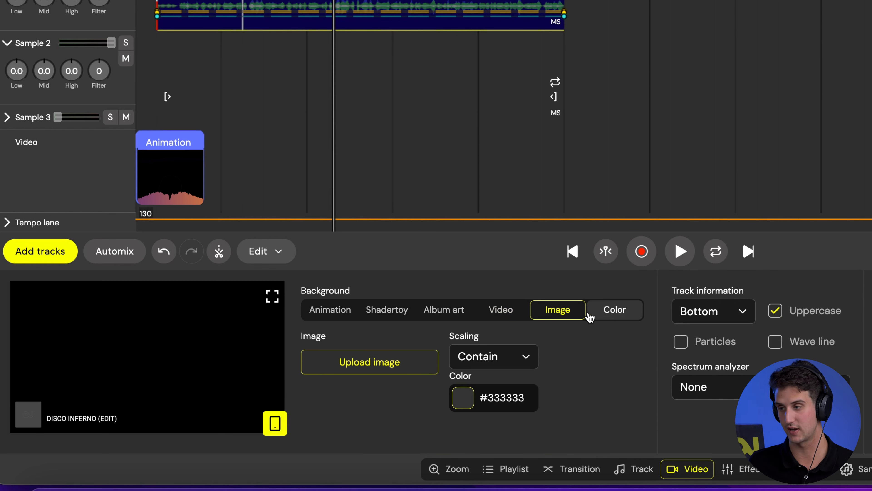
left_click(614, 309)
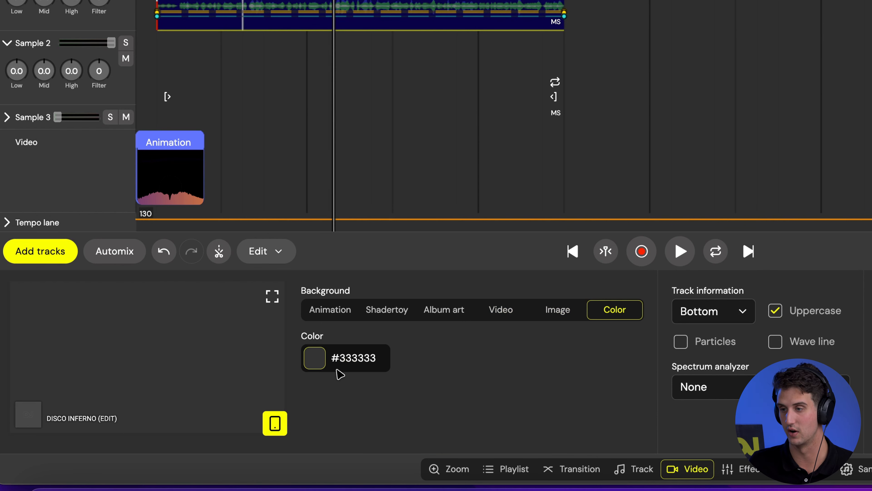
left_click(314, 357)
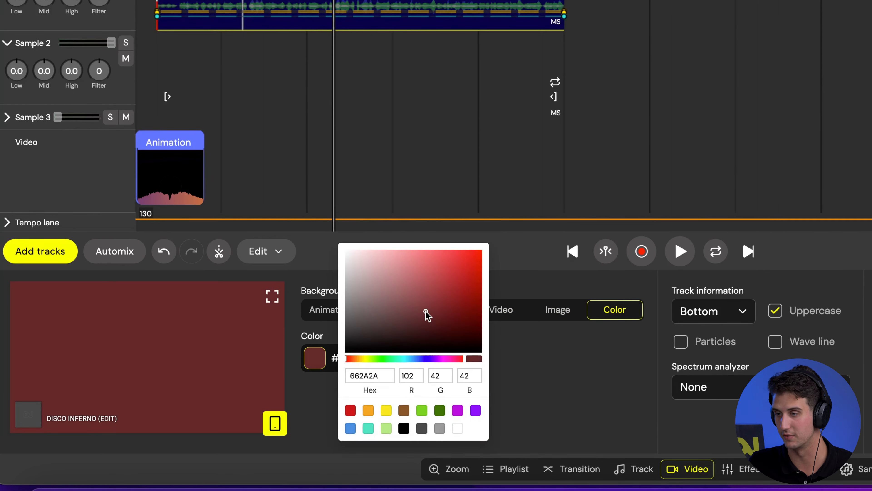